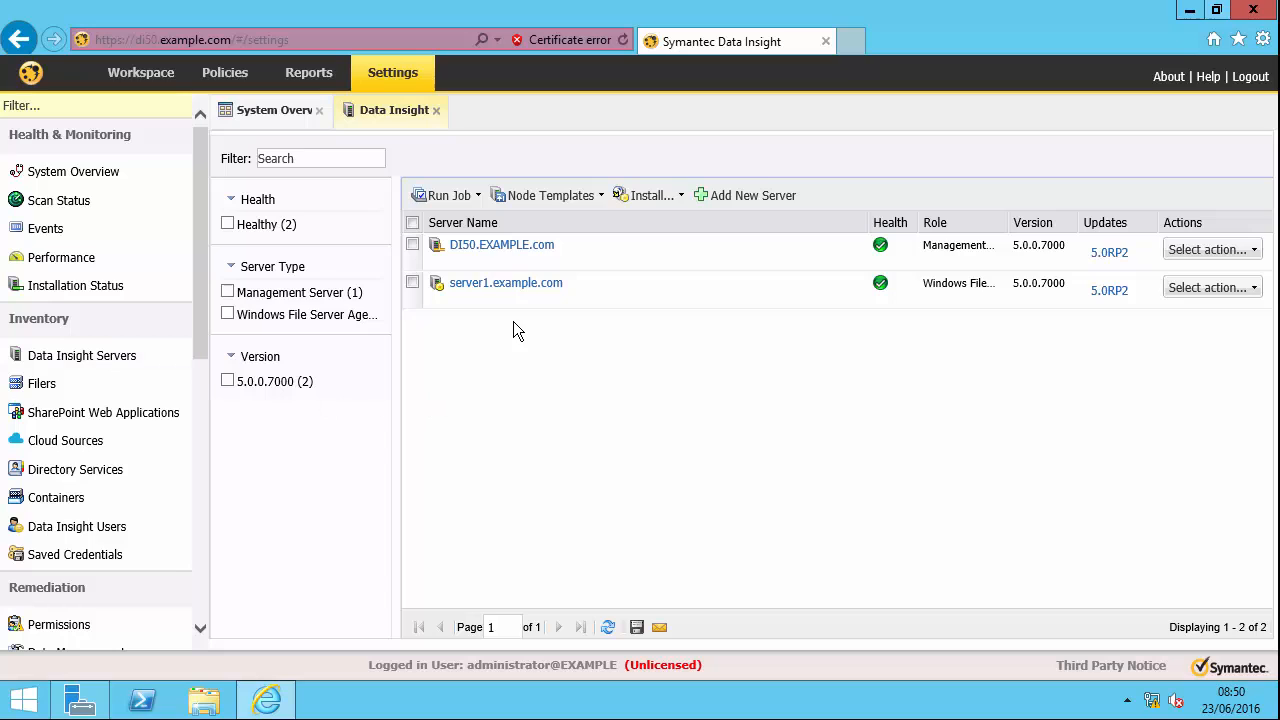
Show the DI50.EXAMPLE.com management server's details page, confirming it is running fine
left_click(500, 244)
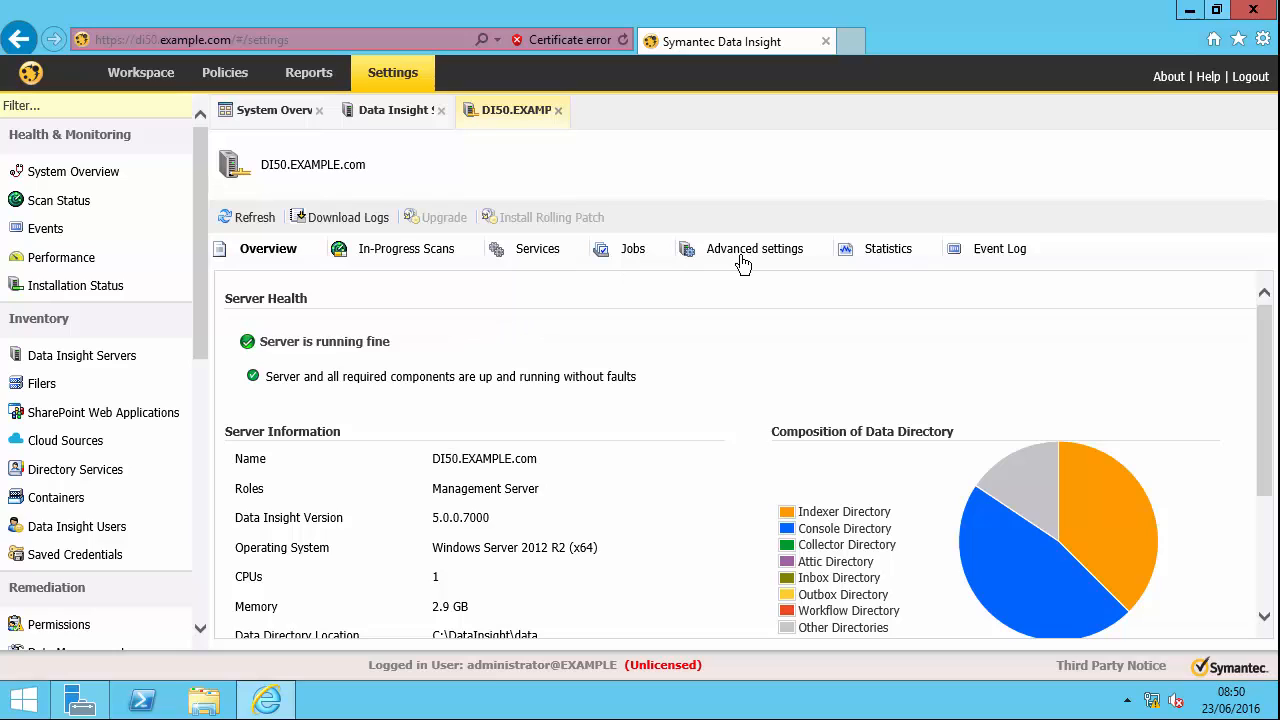
Review DI50.EXAMPLE.com's advanced scanner and indexer settings, then list the monitored filers
left_click(754, 248)
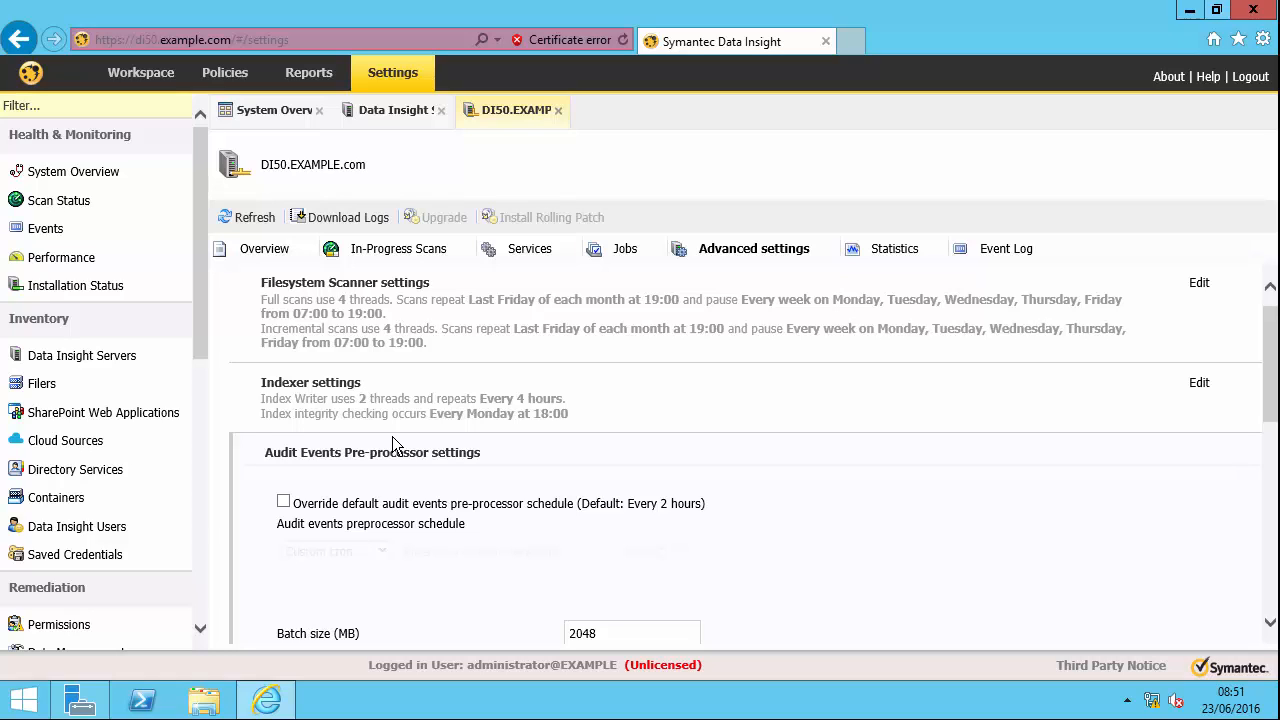
left_click(42, 384)
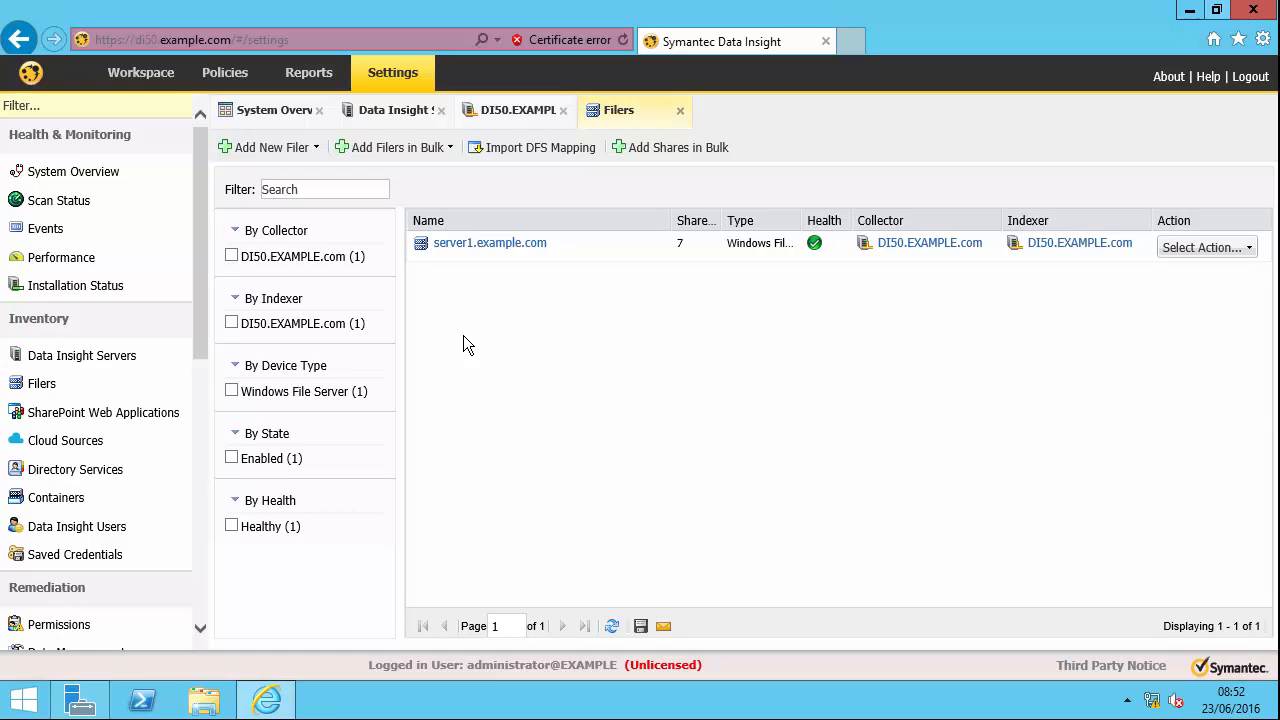
Show server1.example.com's monitored shares with their full and incremental scan status
left_click(488, 242)
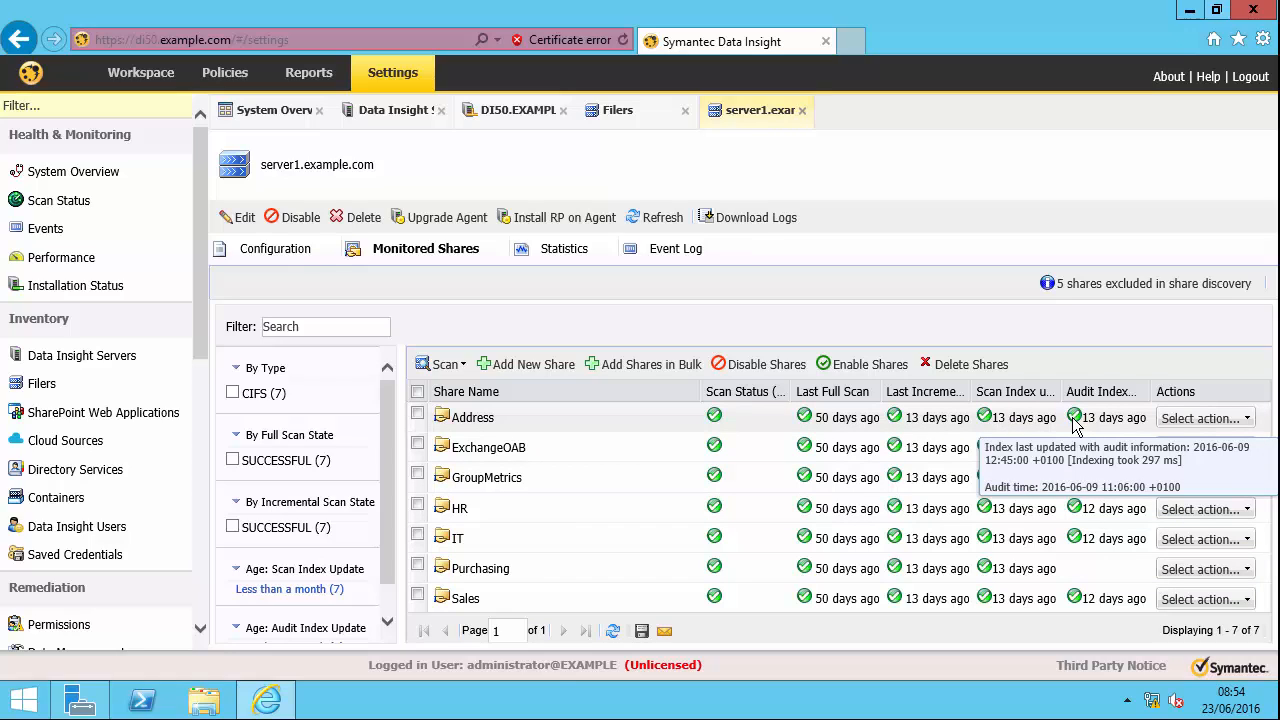
mouse_move(1030, 418)
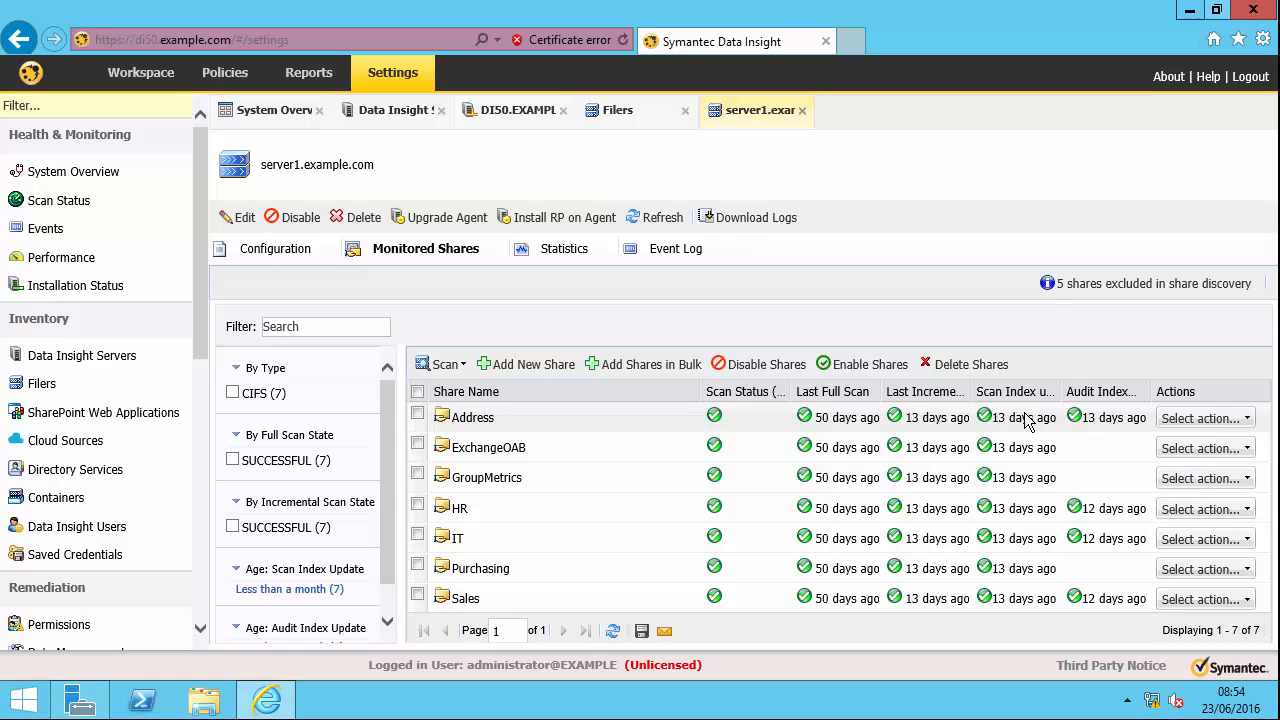
View the Citizenship attribute mapped to LDAP attribute 'co', then switch to the Workspace shares list
left_click(76, 468)
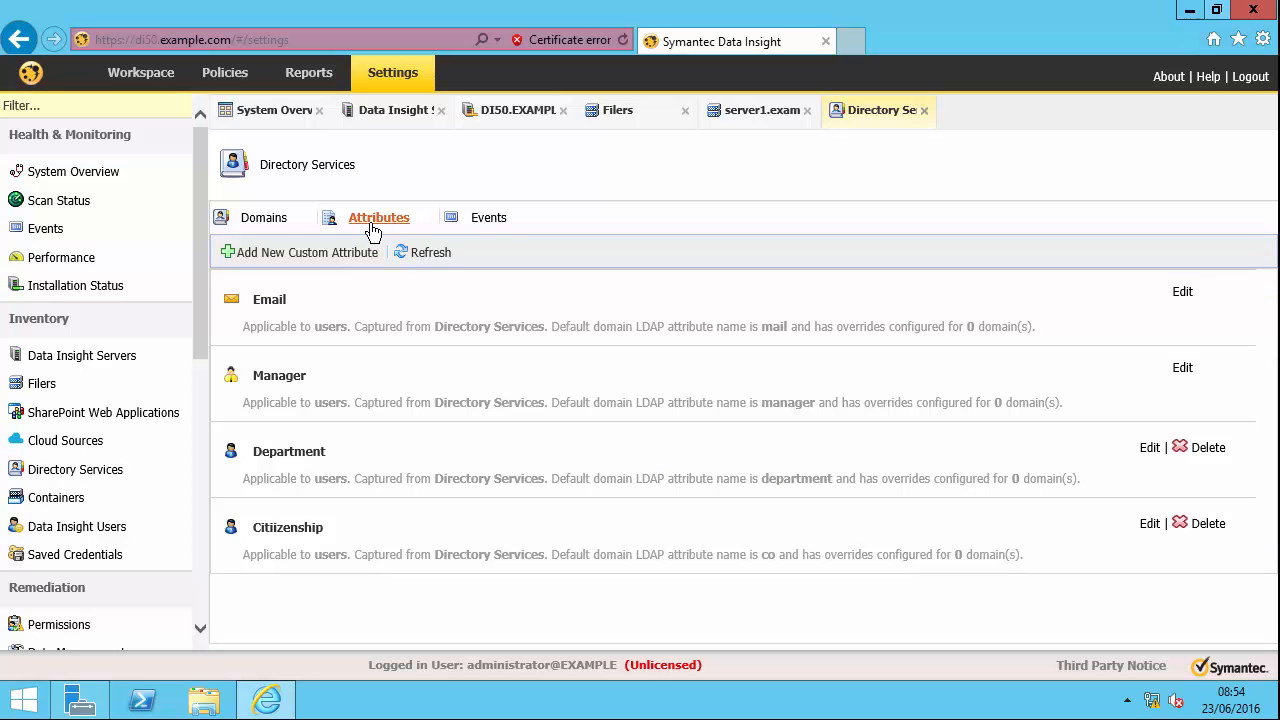
left_click(292, 528)
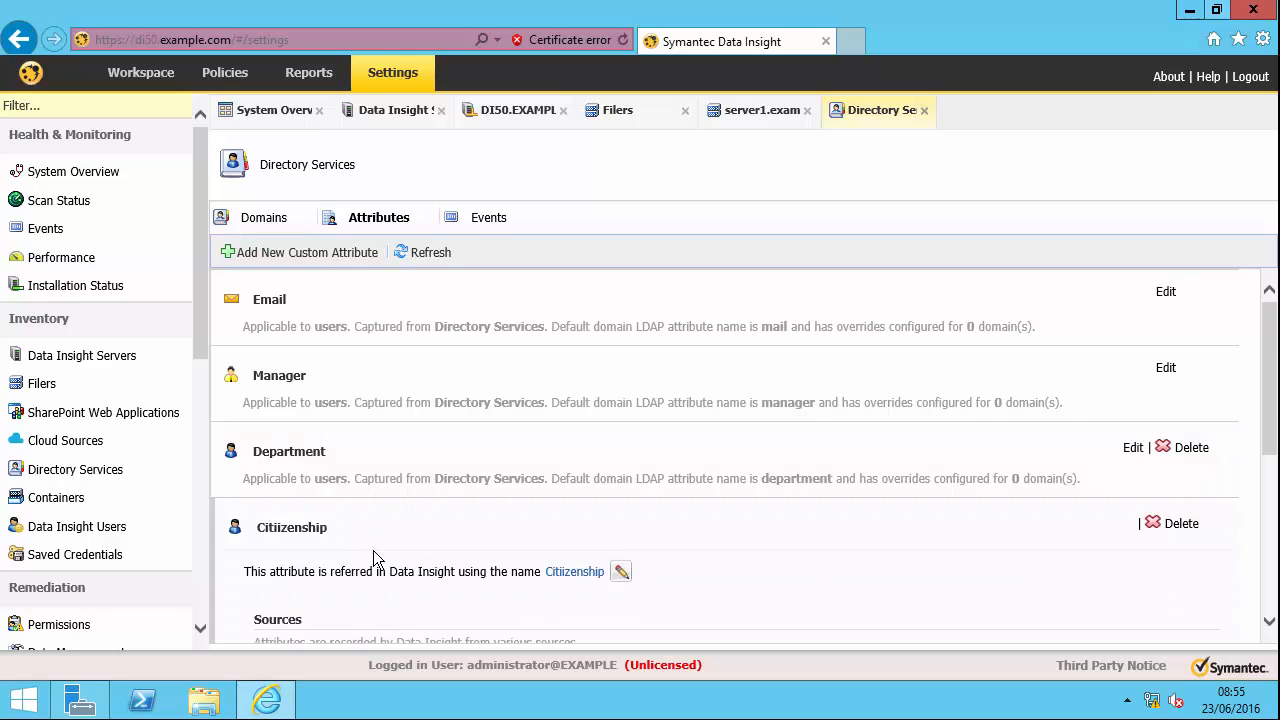
scroll("down", 3)
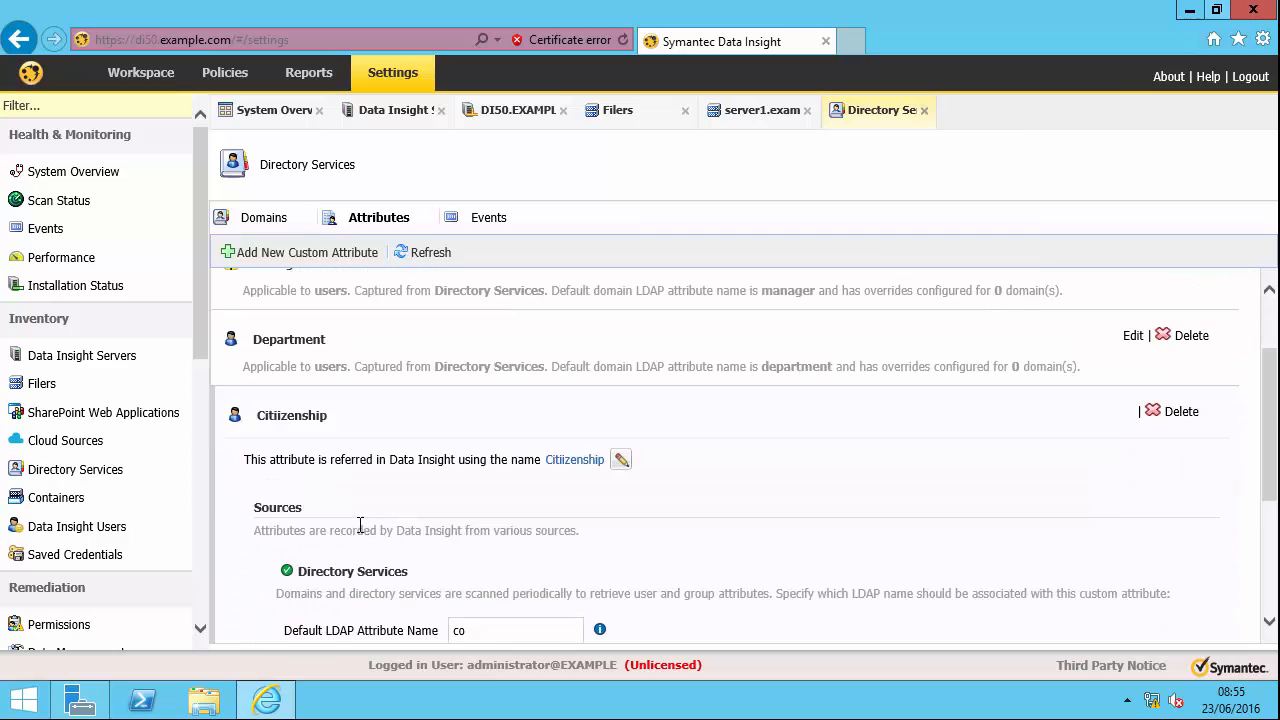
scroll("down", 3)
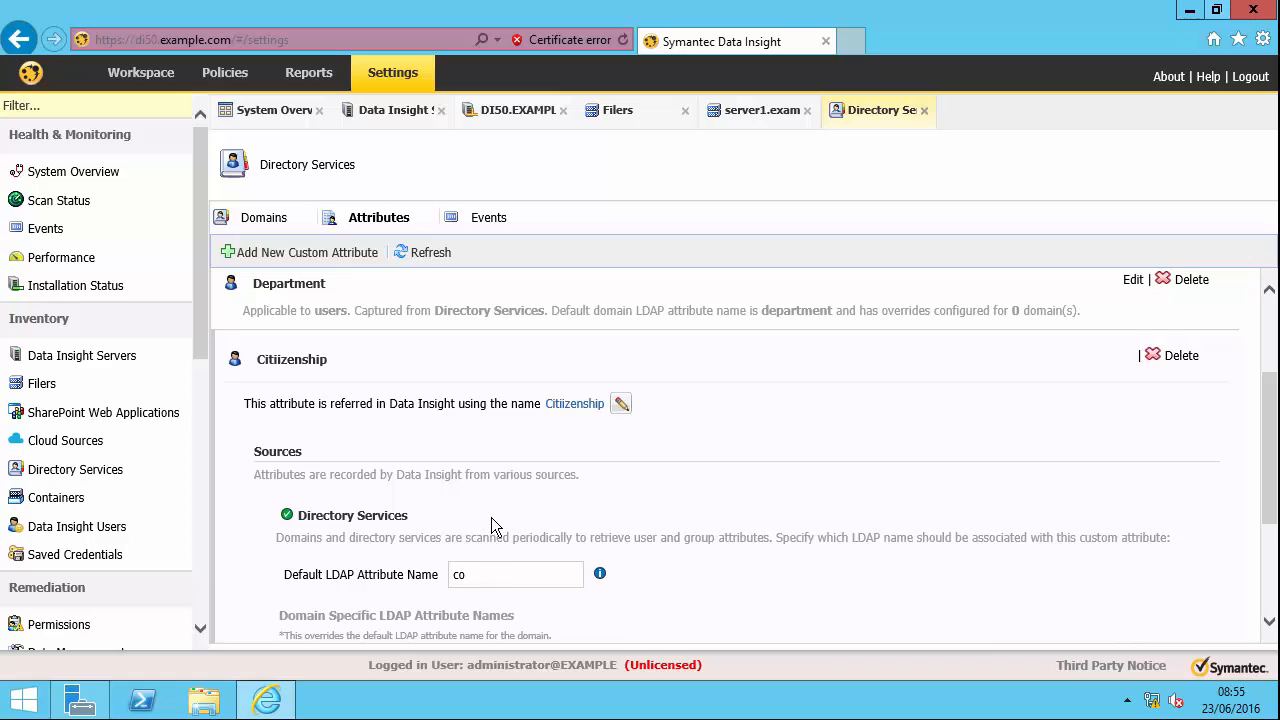
left_click(140, 72)
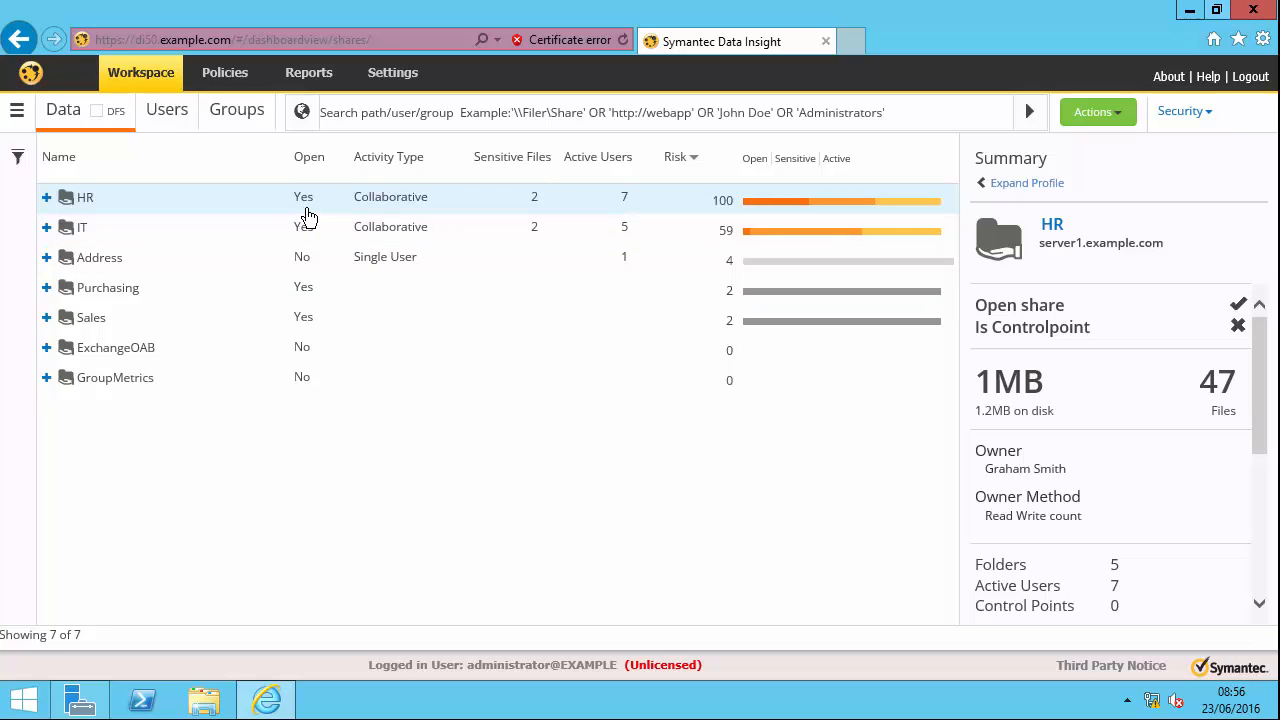
Select the HR share on server1.example.com and expand its full profile
left_click(1184, 112)
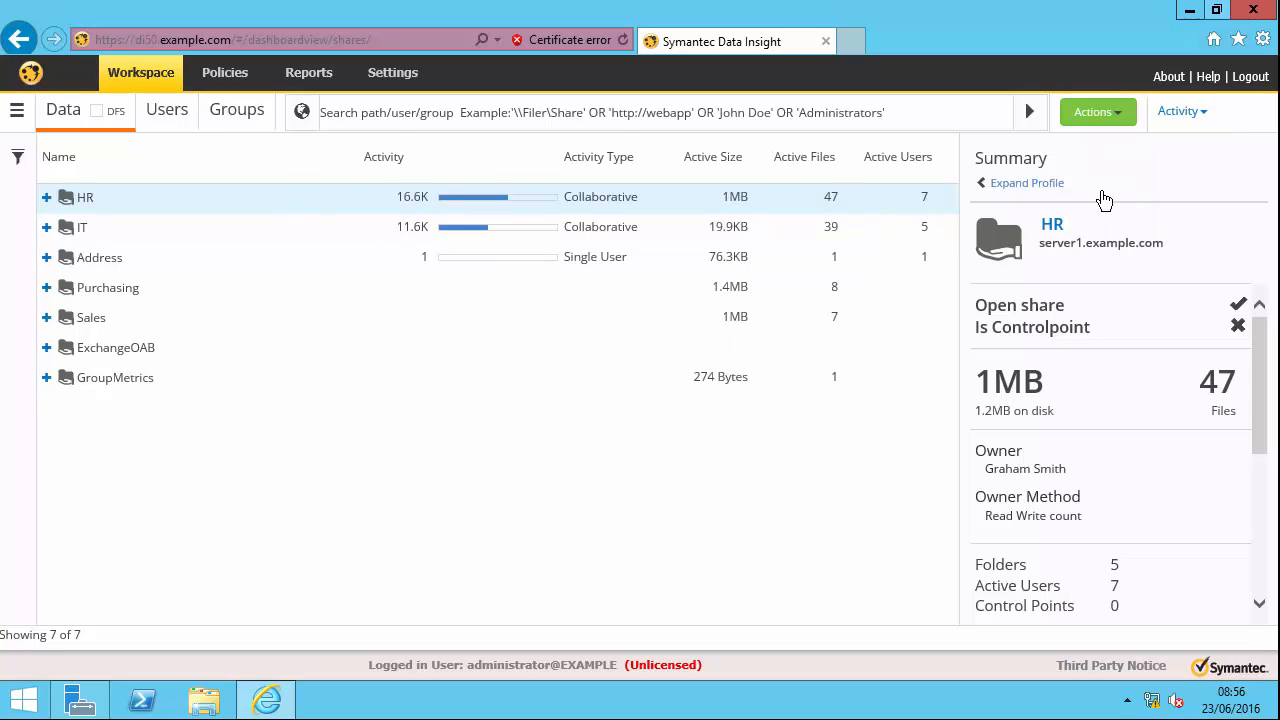
left_click(1028, 182)
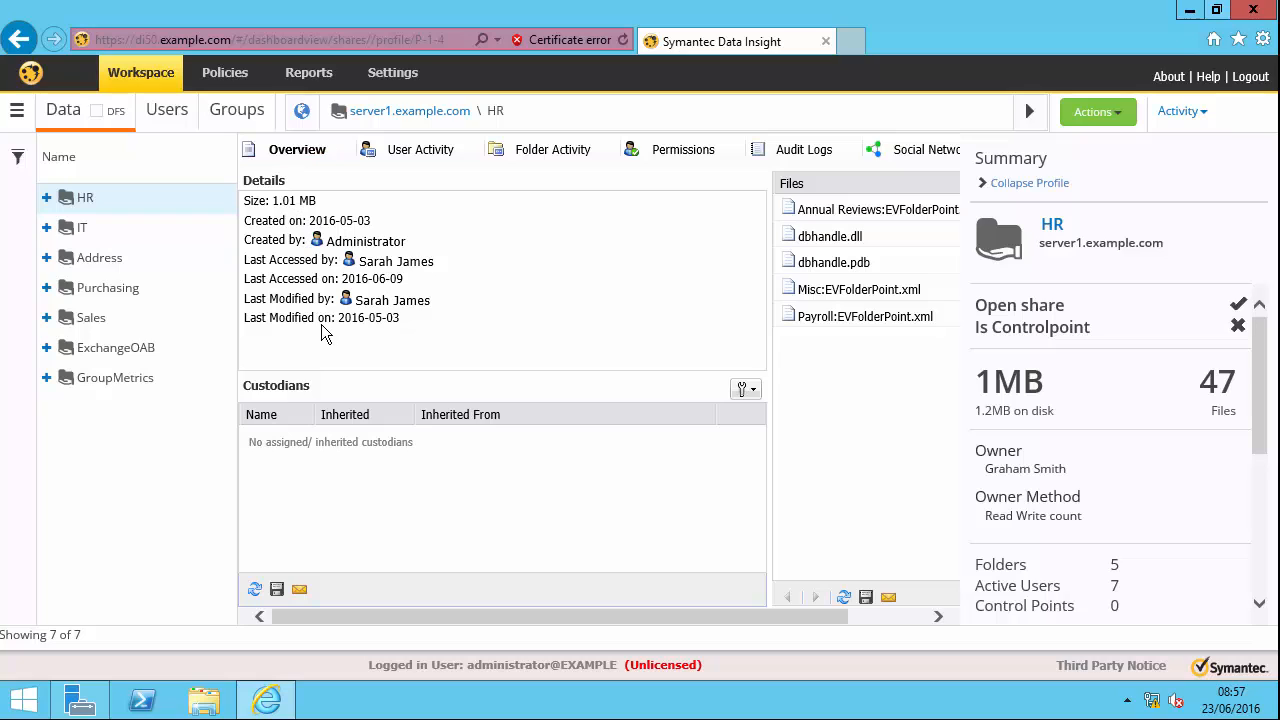
Start configuring a new Access Summary for Paths report for server1 with HTML output
left_click(308, 72)
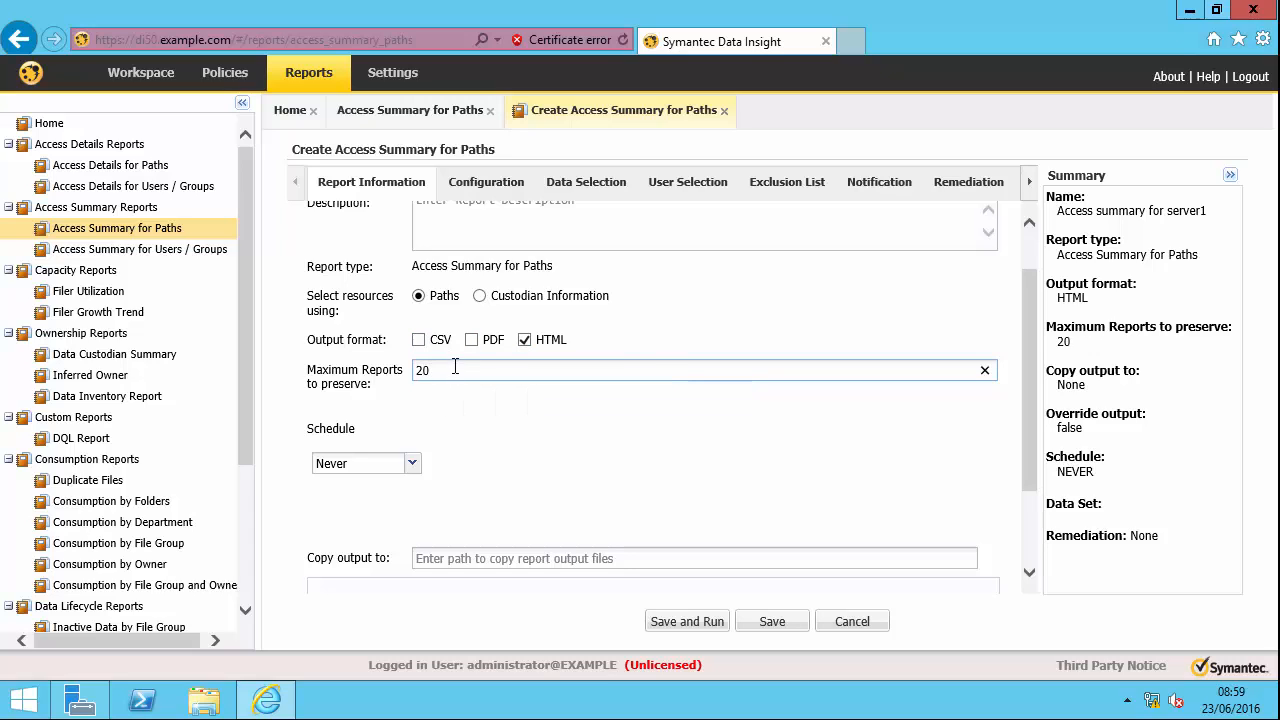
Target \\server1.example.com over the last month and proceed to user selection
left_click(584, 180)
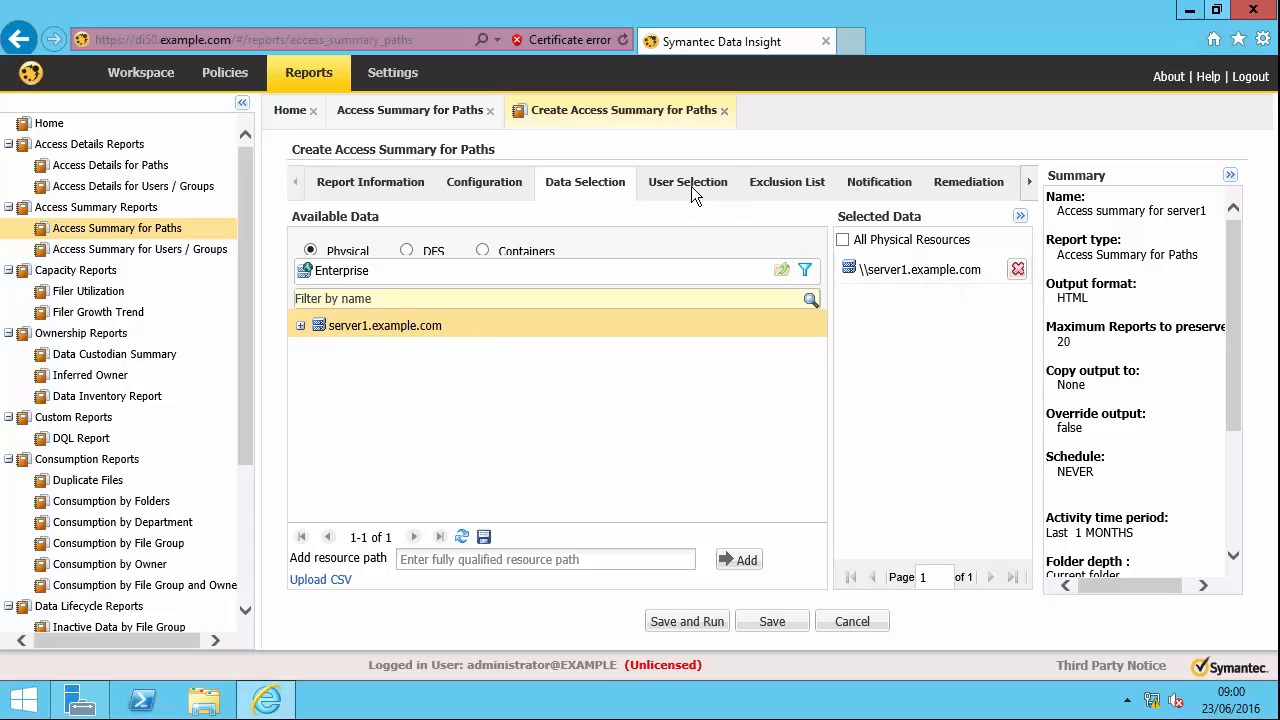
left_click(688, 180)
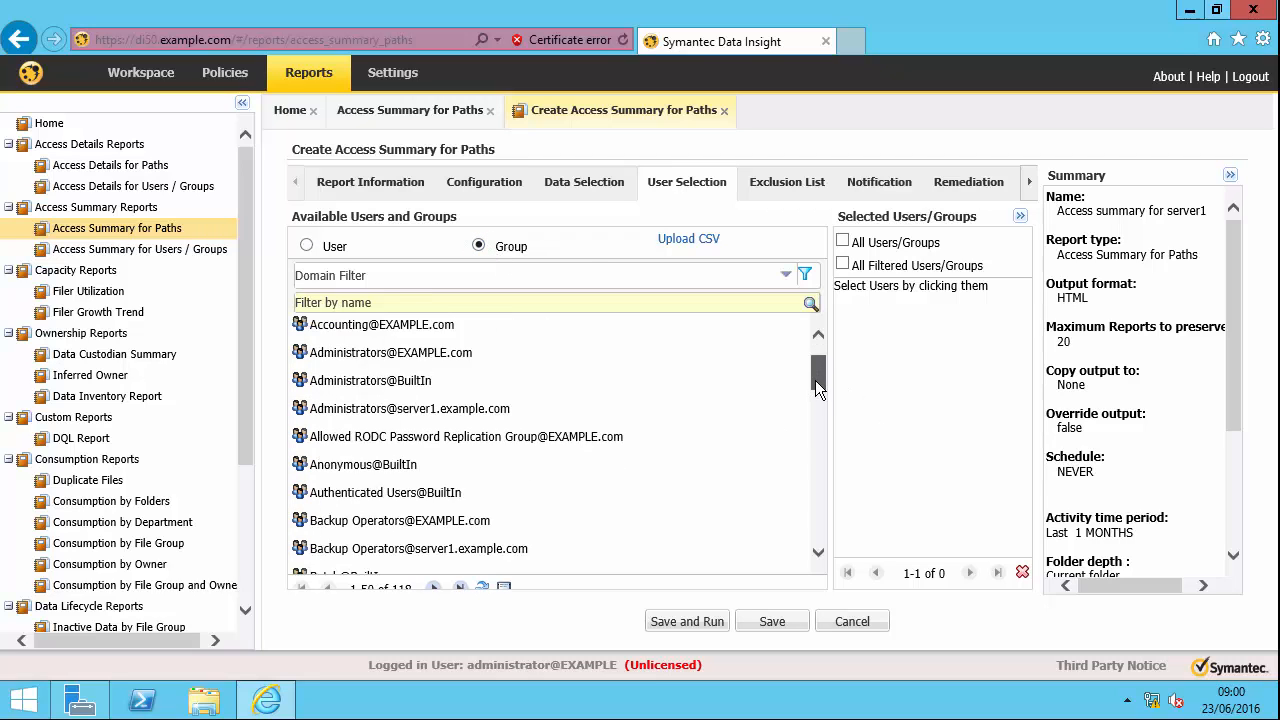
scroll("down", 3)
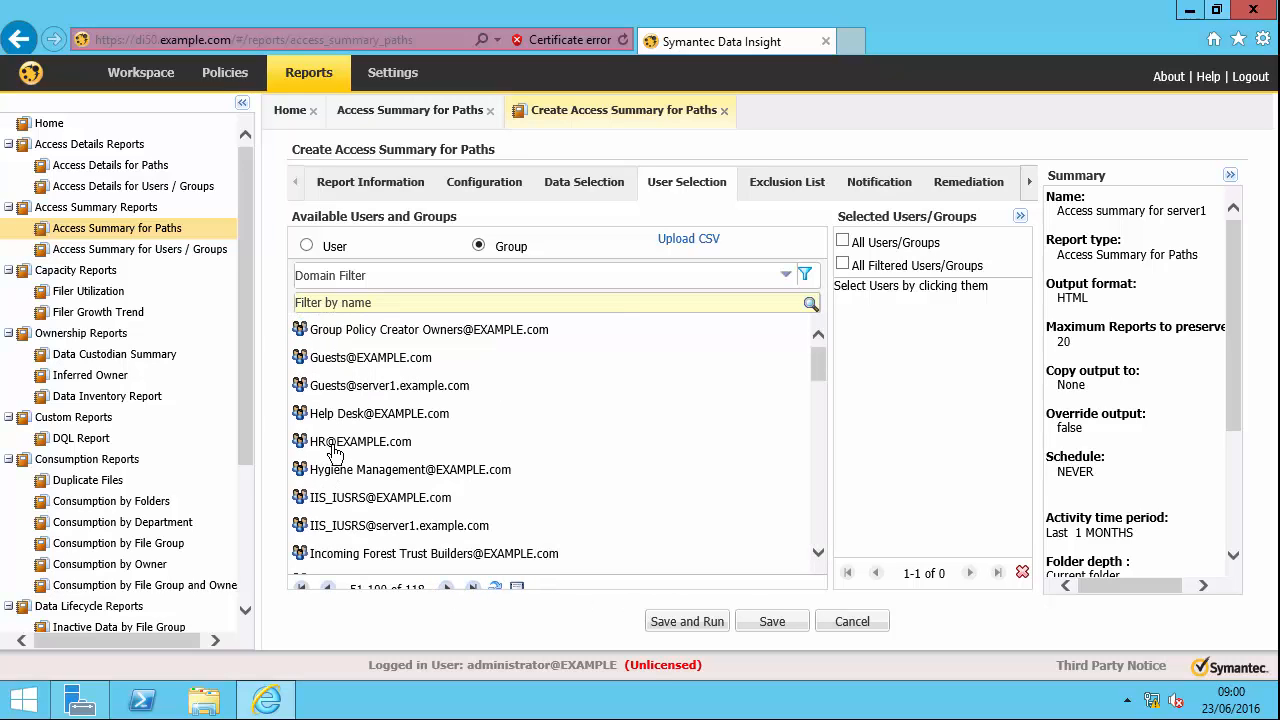
left_click(360, 442)
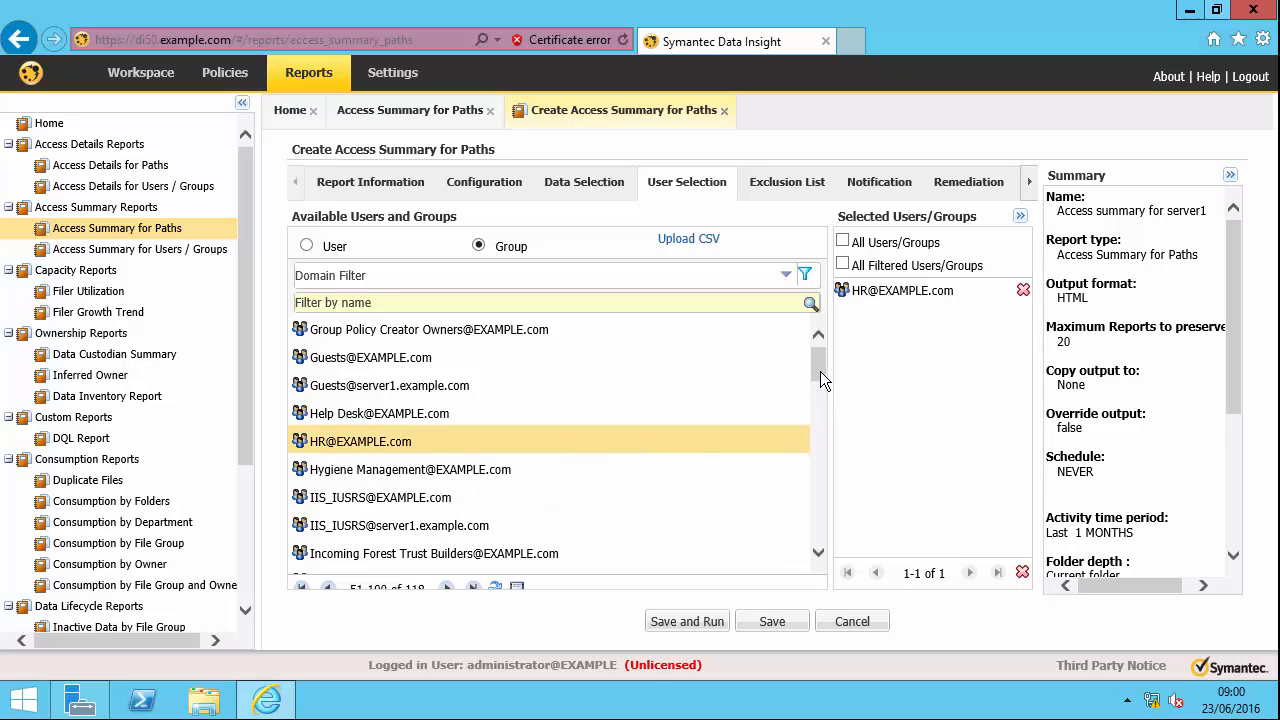
scroll("down", 3)
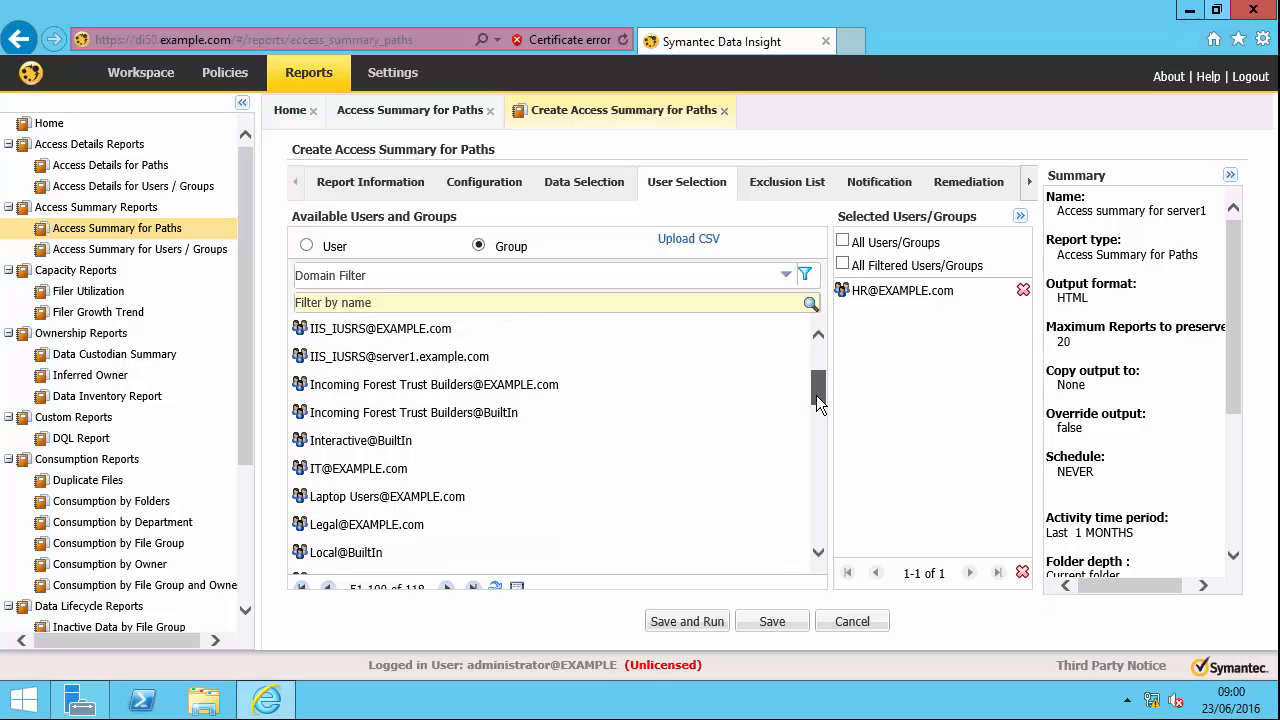
scroll("up", 3)
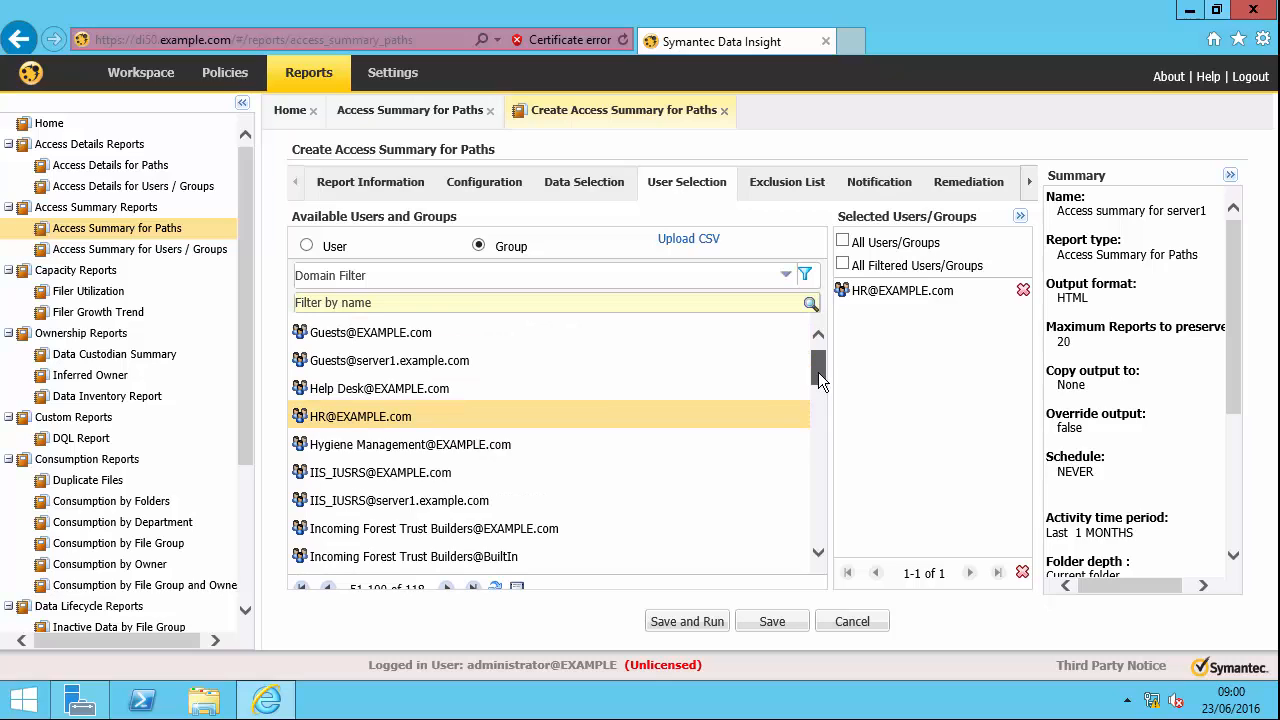
scroll("down", 3)
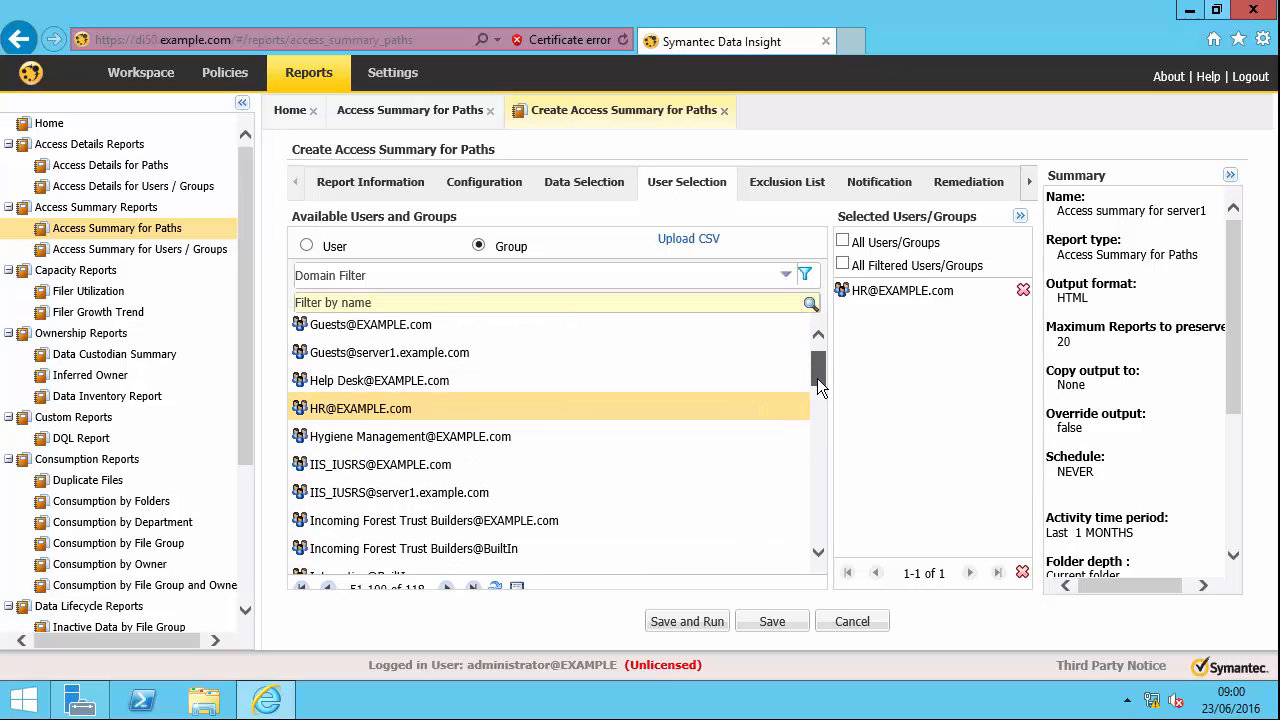
scroll("down", 3)
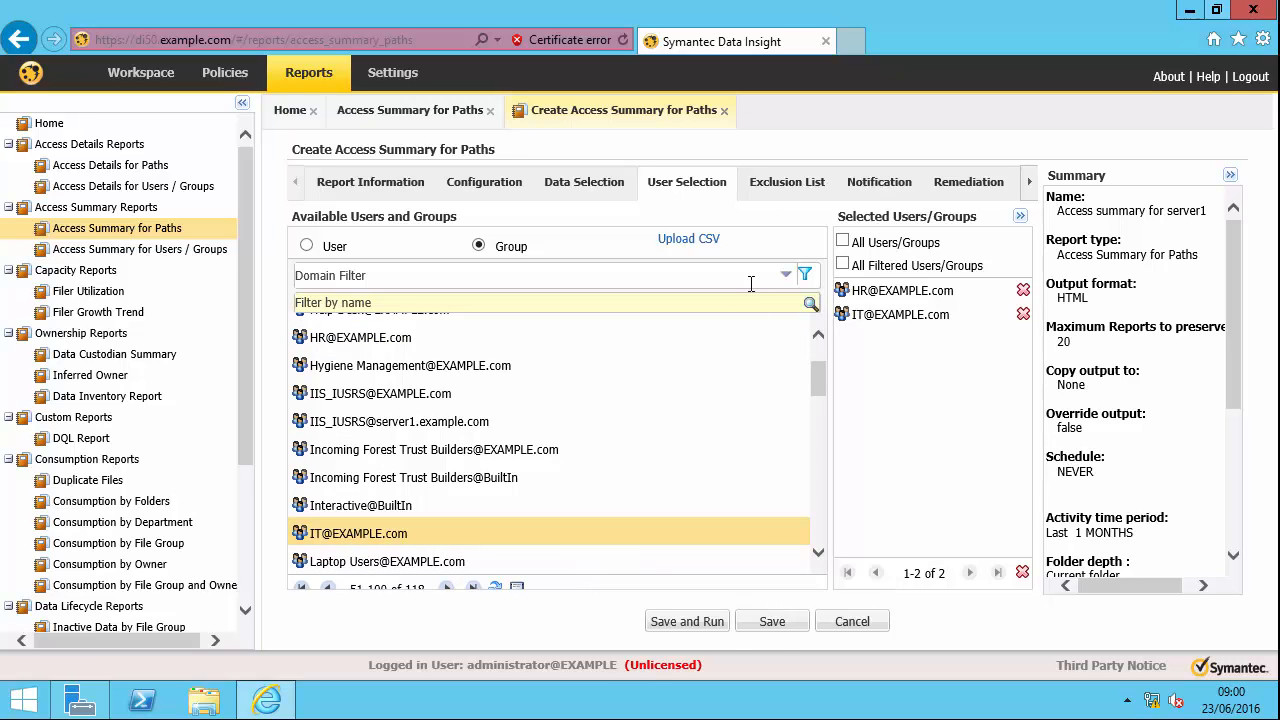
mouse_move(788, 184)
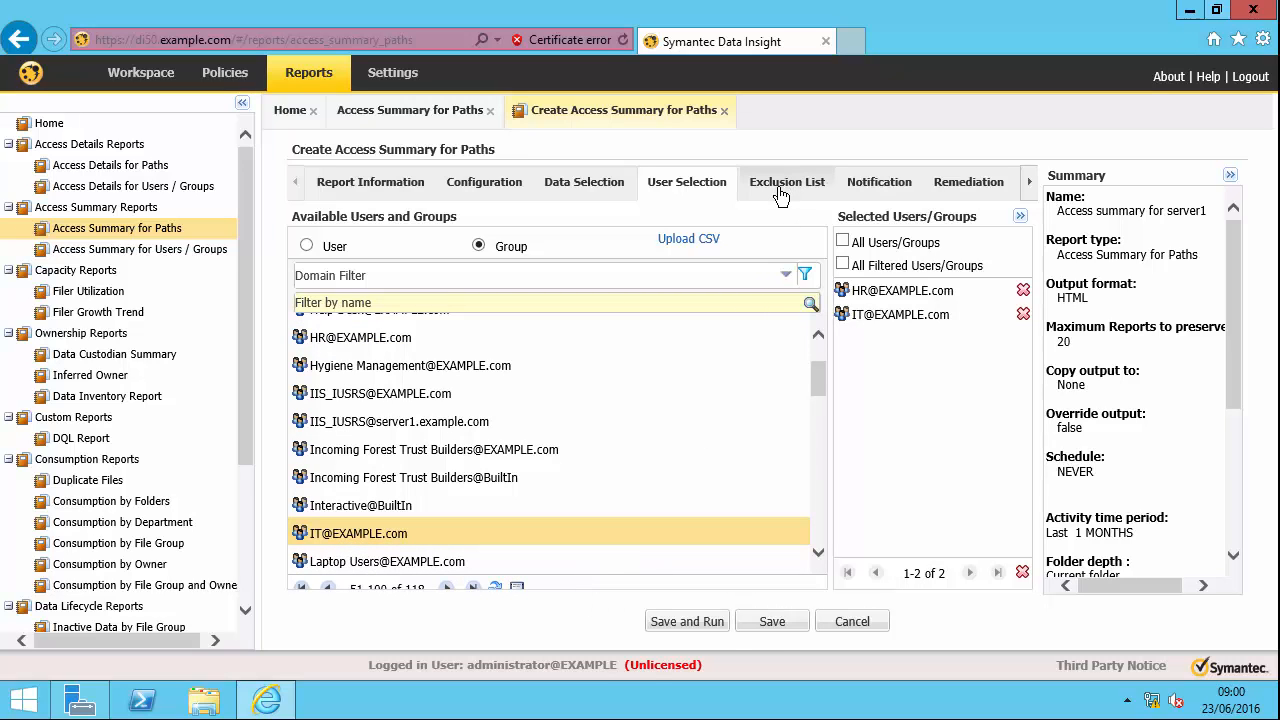
mouse_move(964, 198)
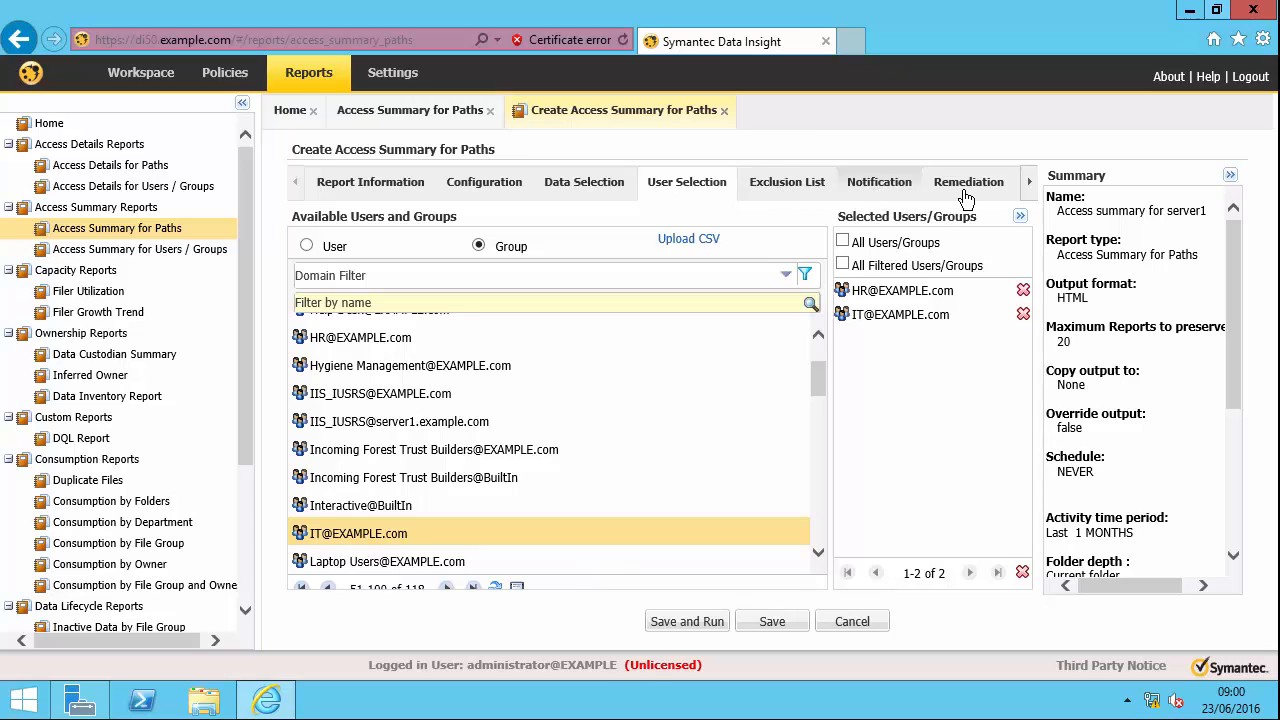
left_click(686, 620)
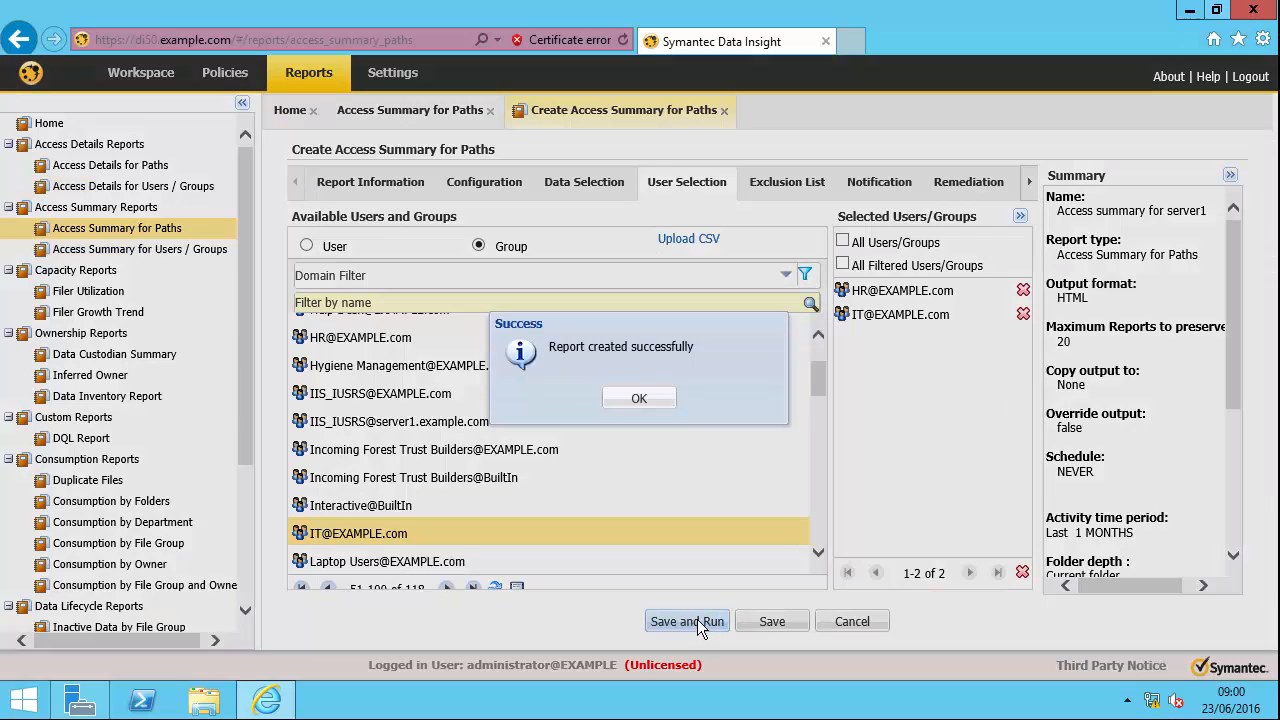
Acknowledge the report-created message and view the HTML per-user HR and IT access totals
left_click(638, 398)
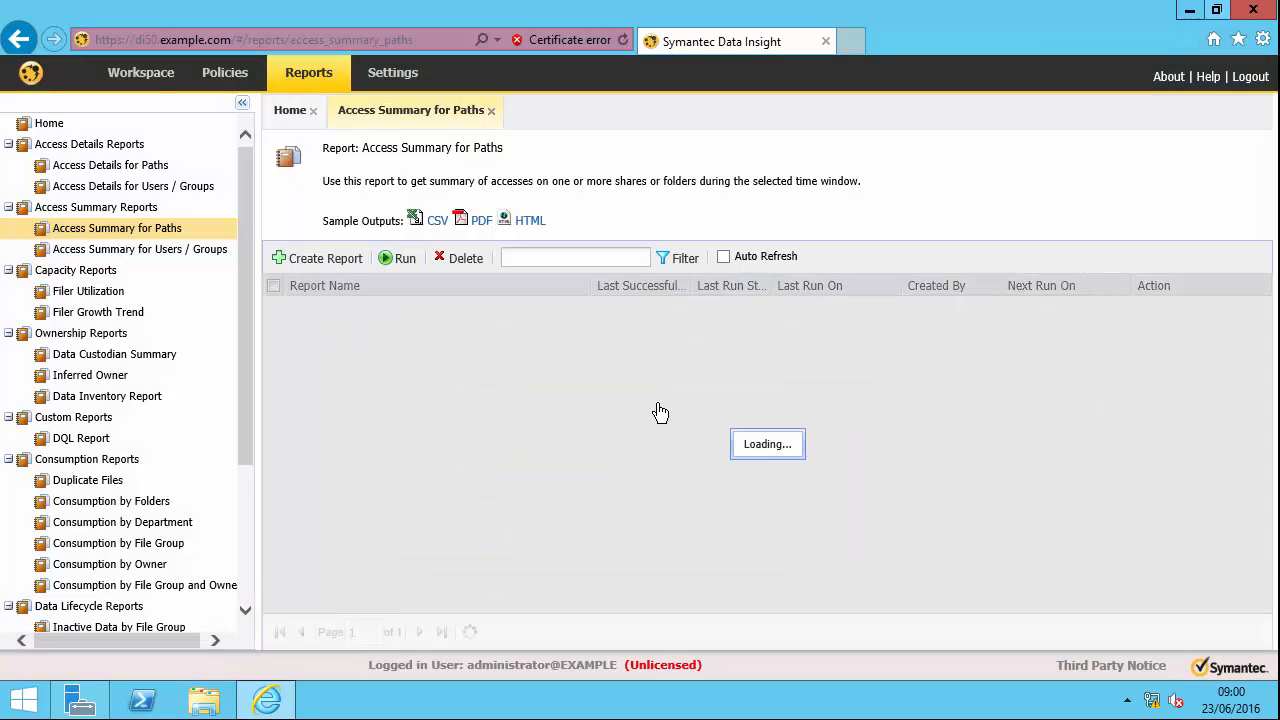
left_click(470, 632)
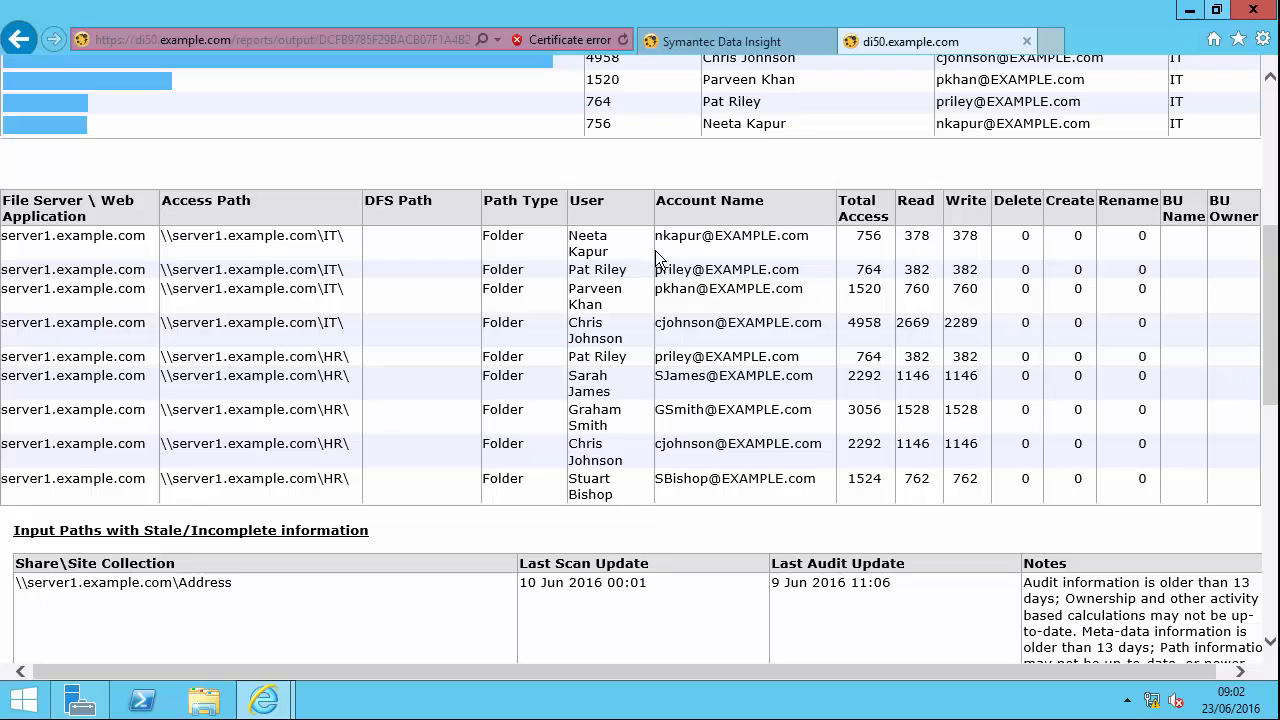
mouse_move(964, 252)
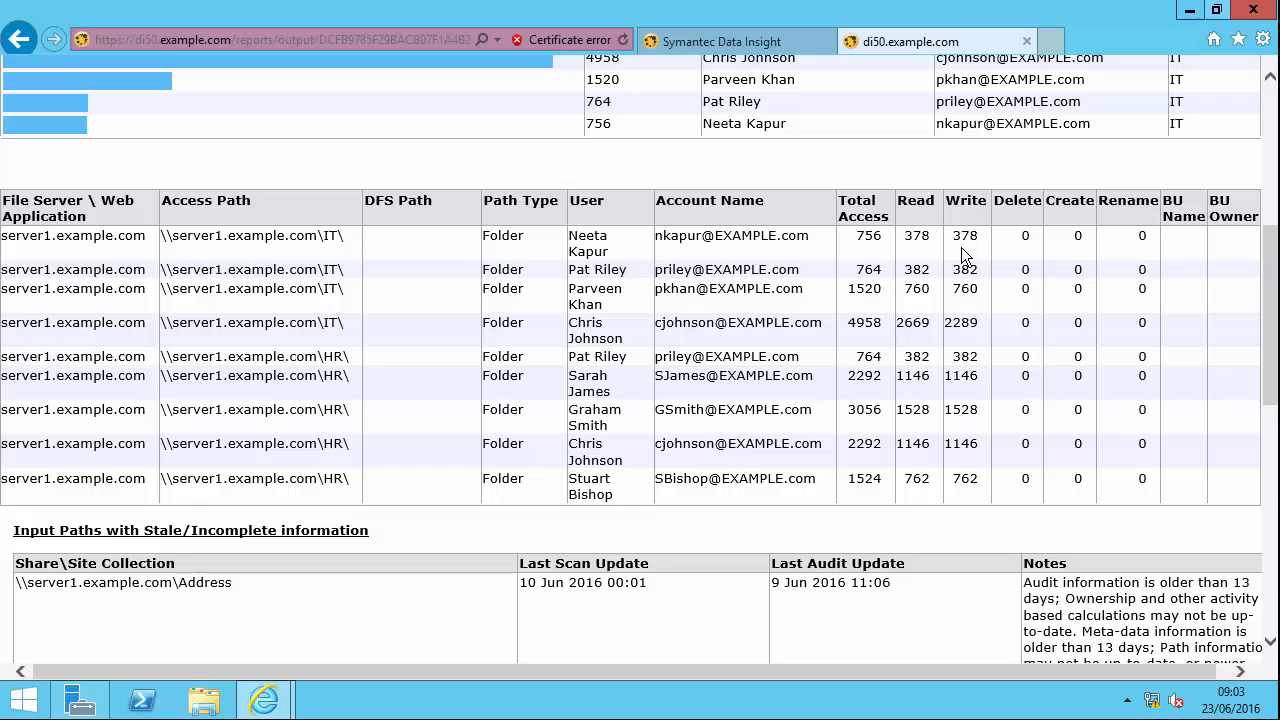